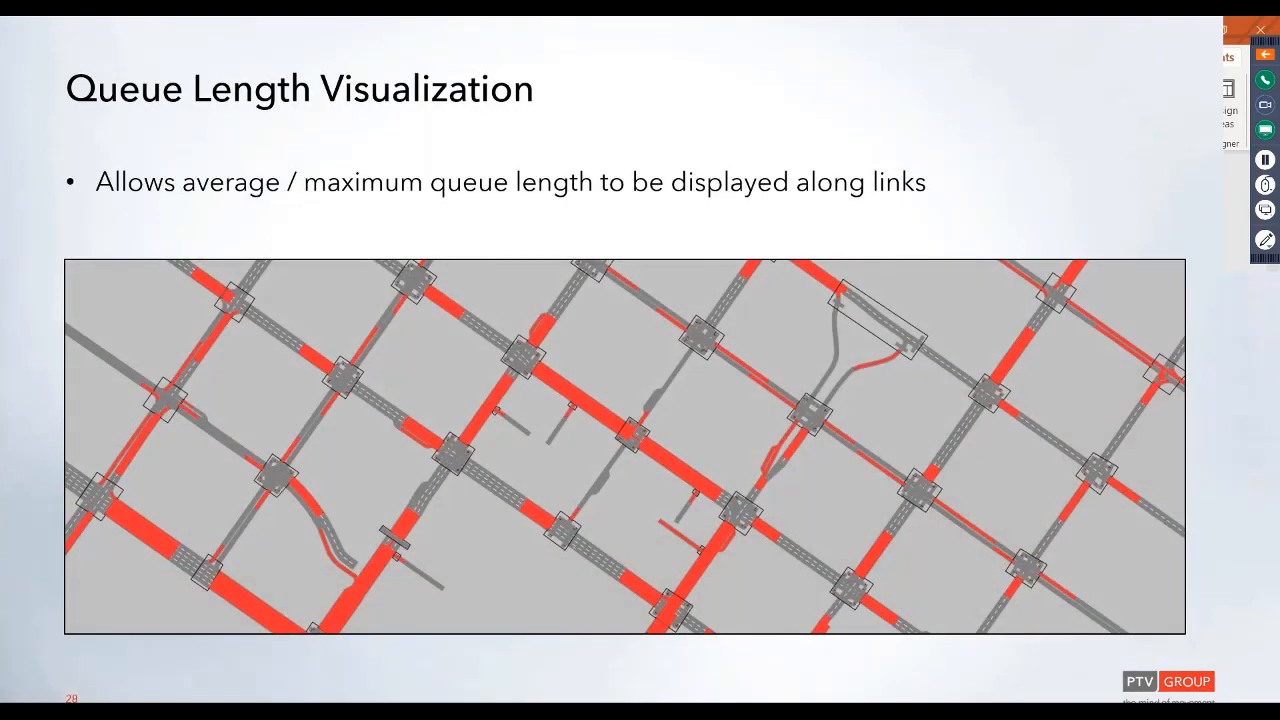
mouse_move(996, 630)
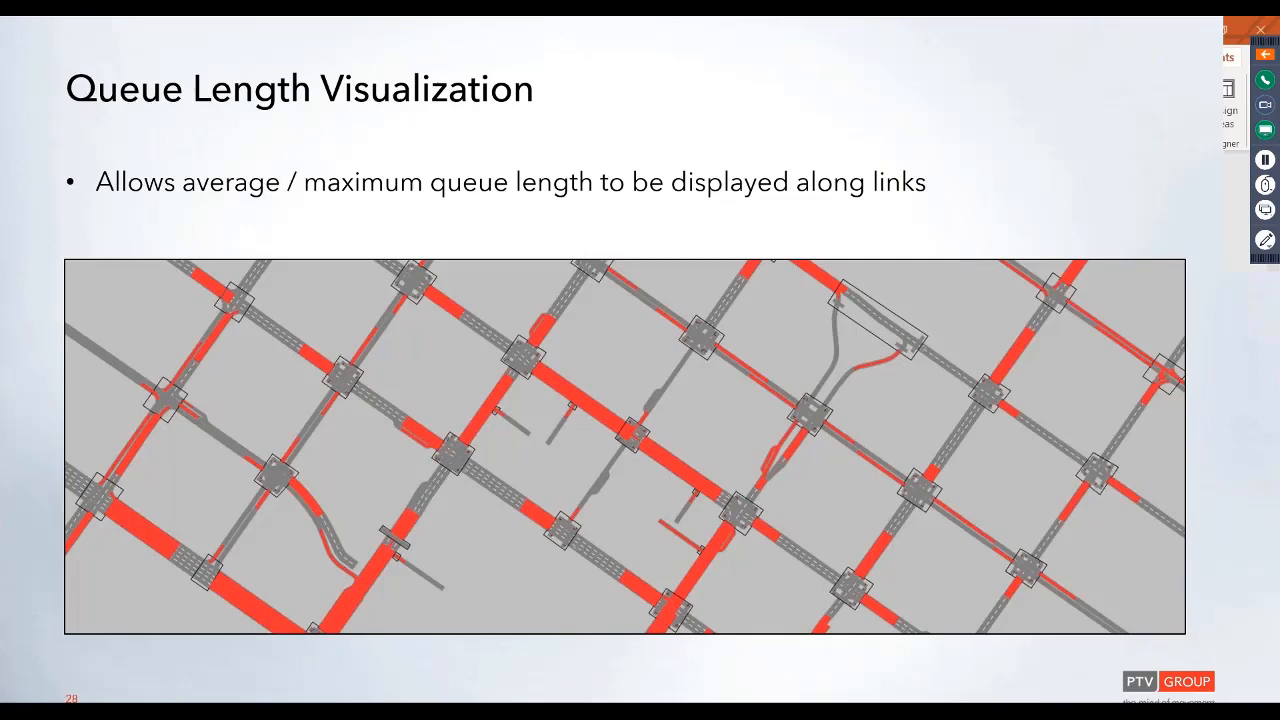
- Bring up the links' graphic parameters and their speed-based colour scheme configuration
key("Right")
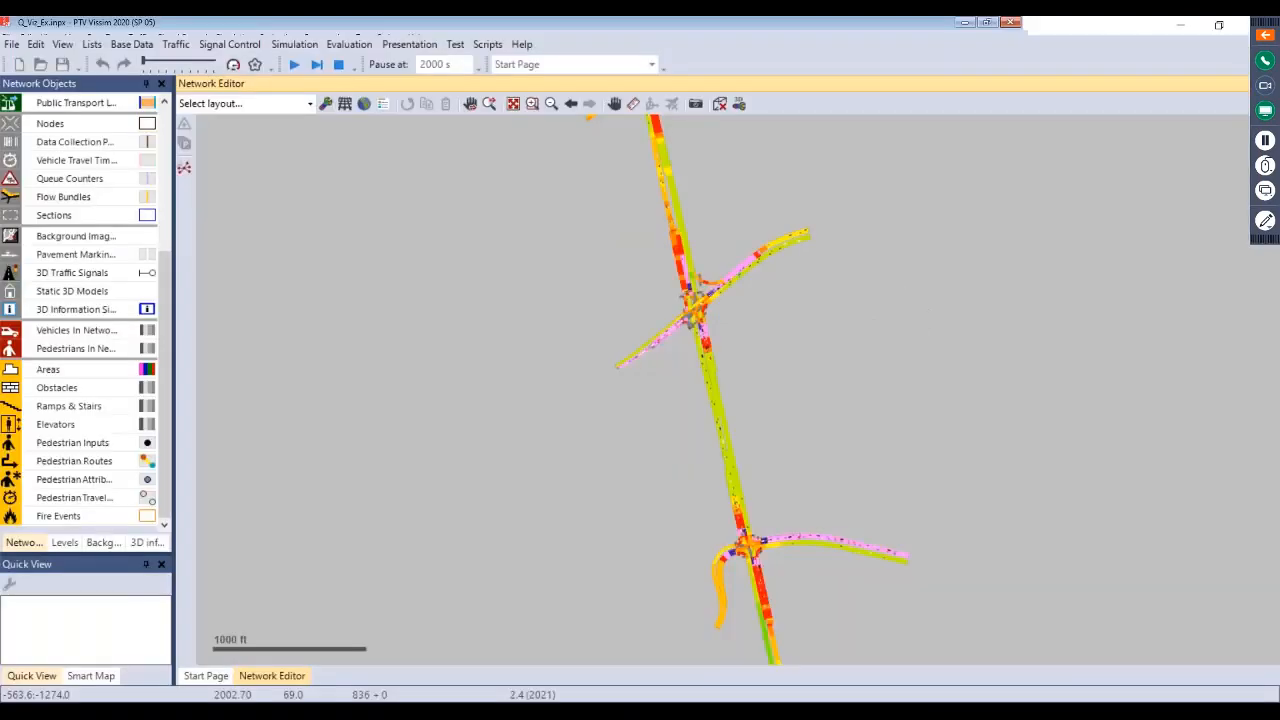
mouse_move(1036, 384)
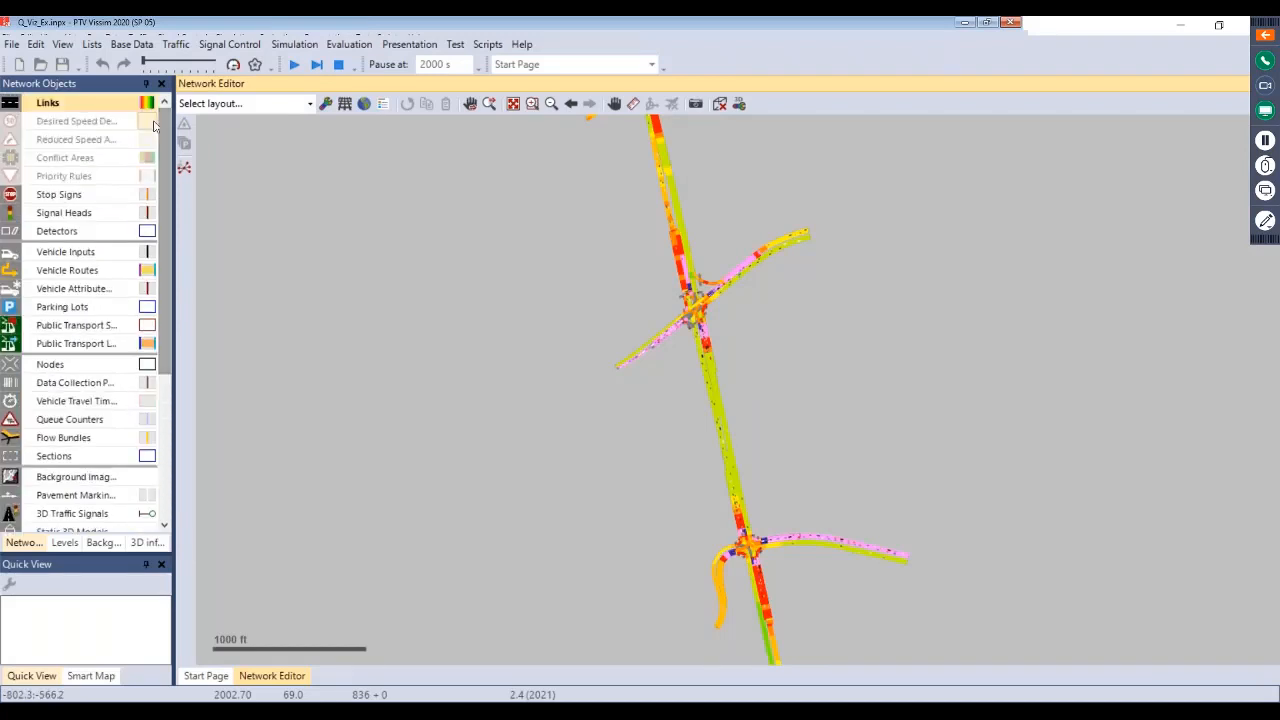
left_click(148, 104)
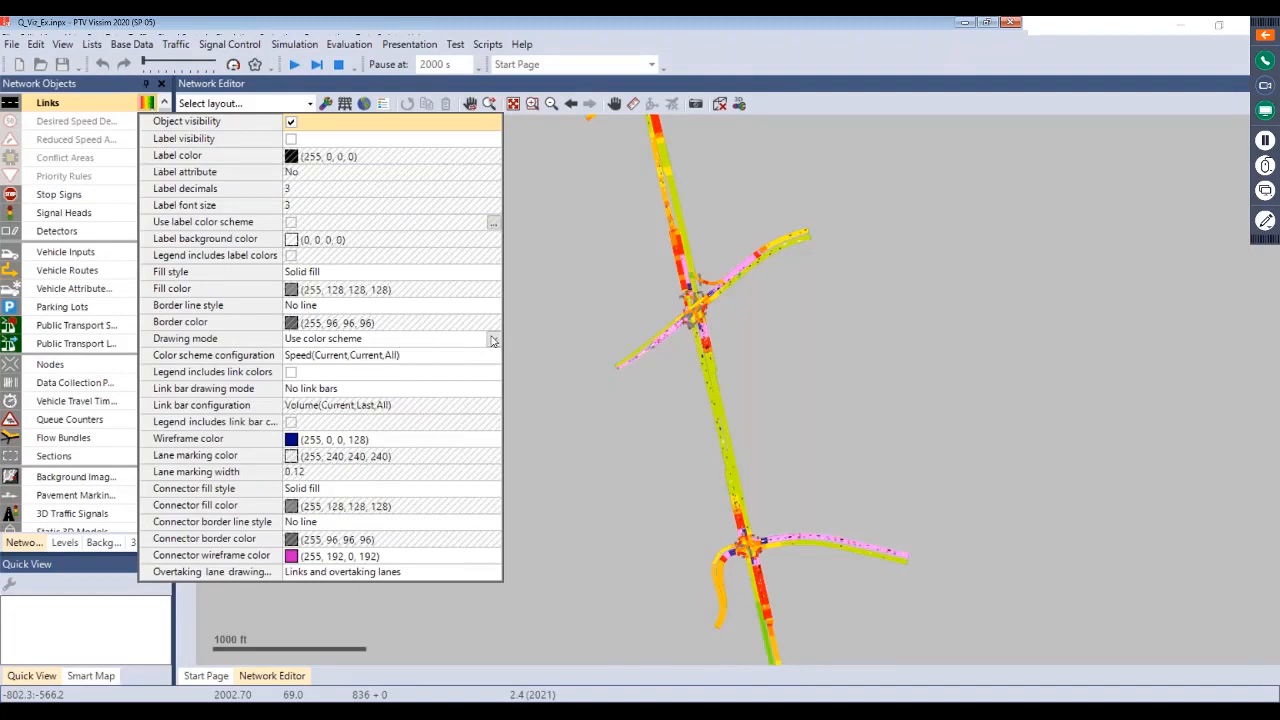
mouse_move(492, 356)
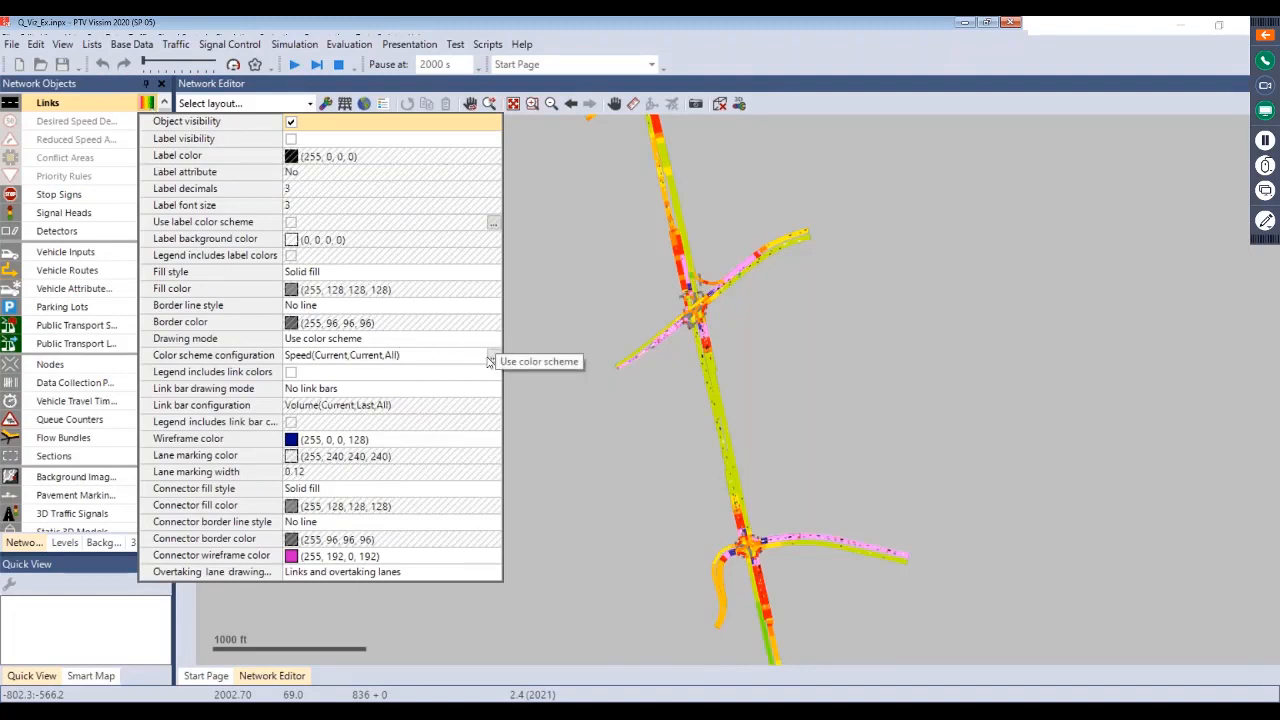
left_click(492, 356)
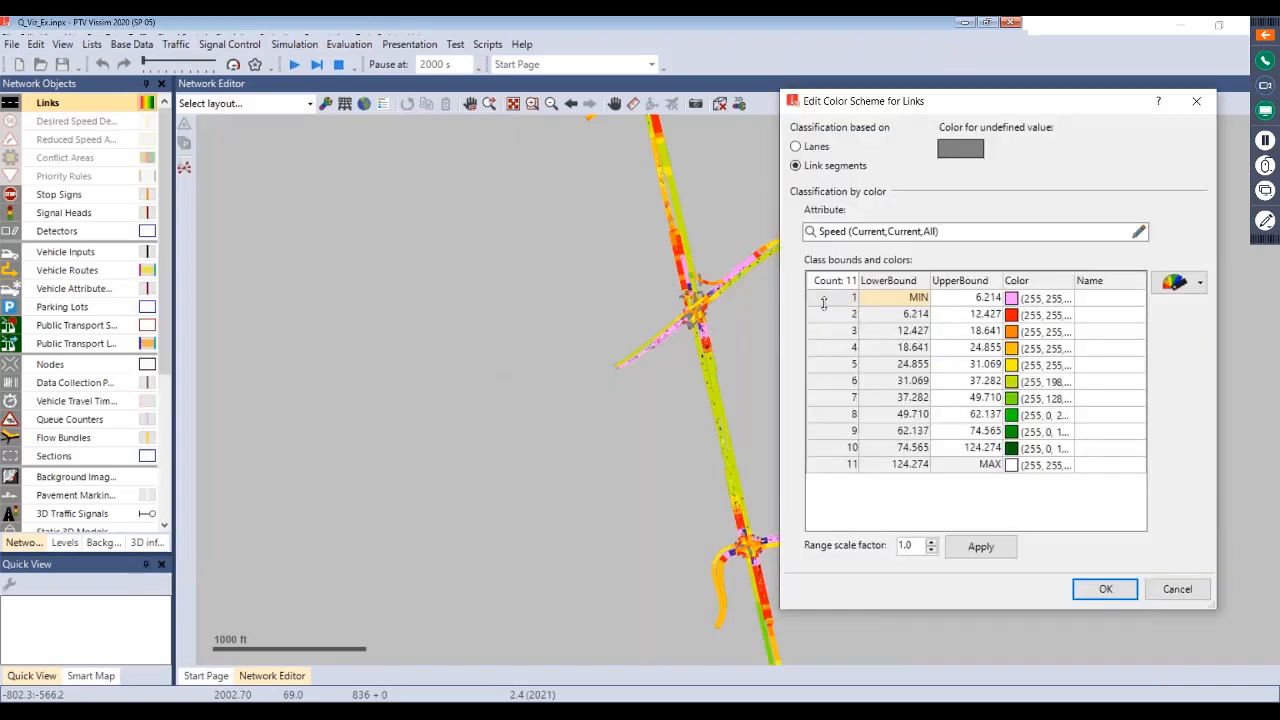
mouse_move(856, 248)
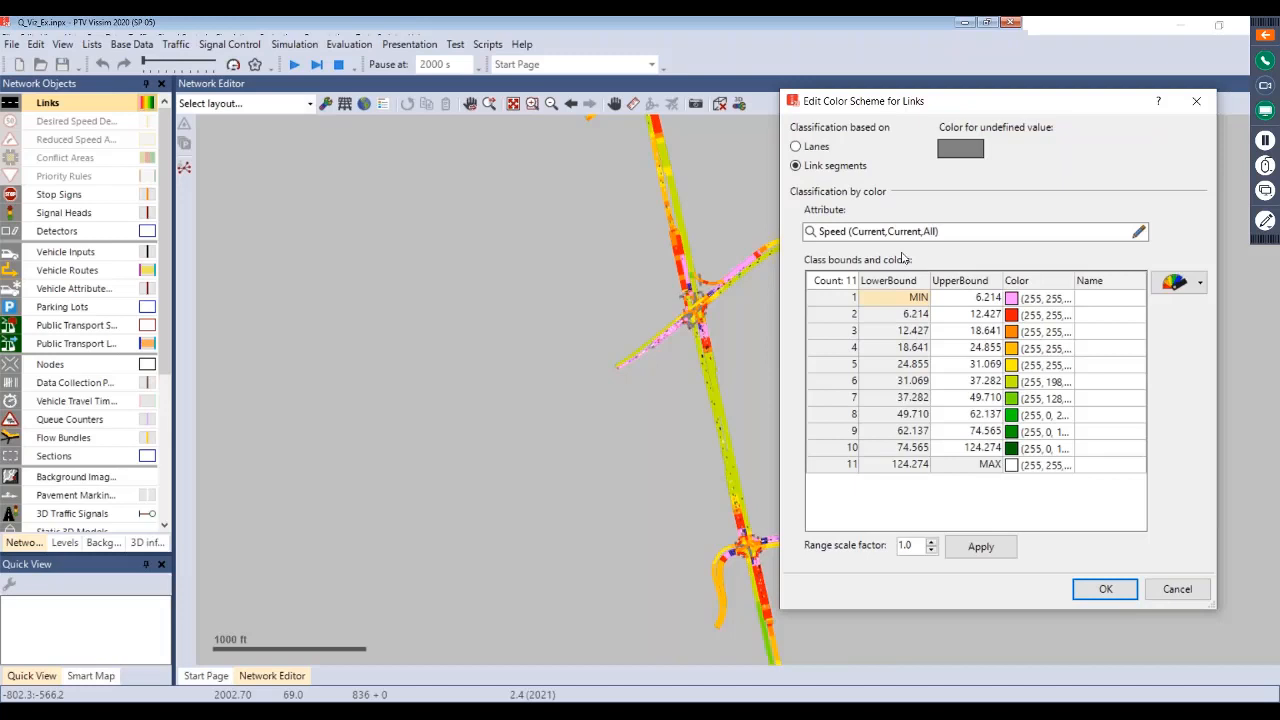
- Show the predefined colour scheme choices for link drawing
left_click(1188, 280)
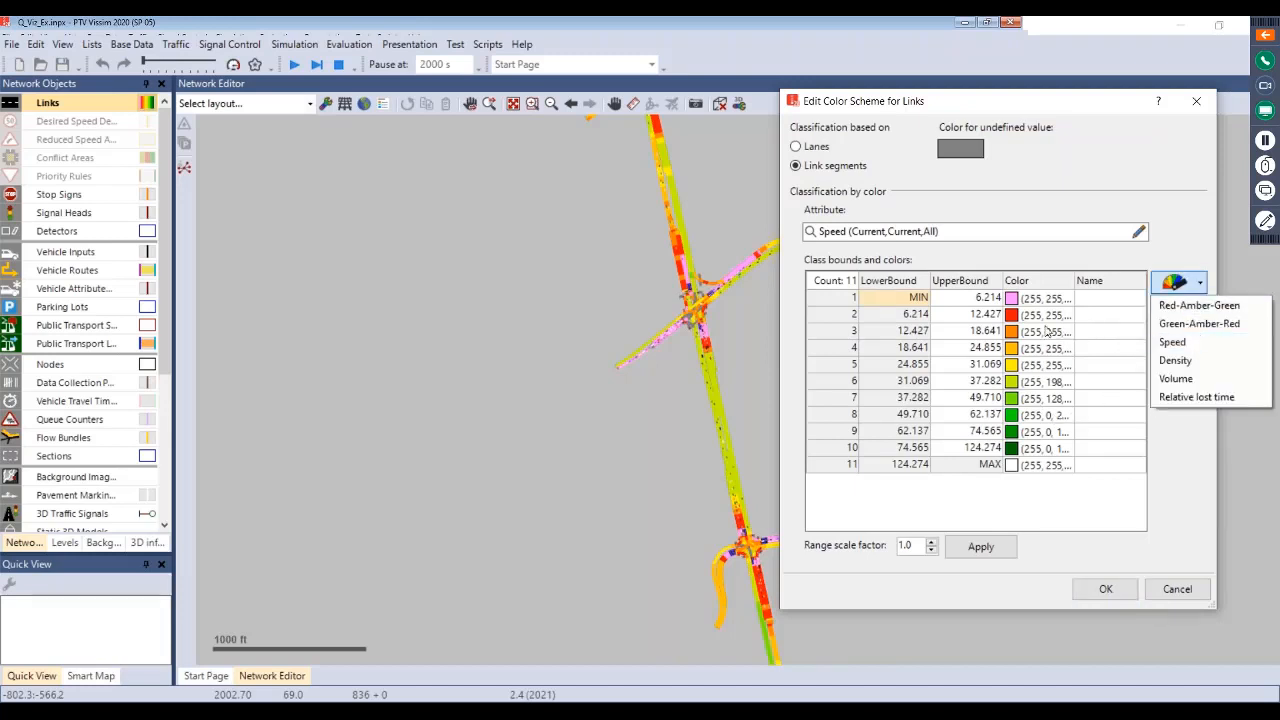
left_click(1104, 588)
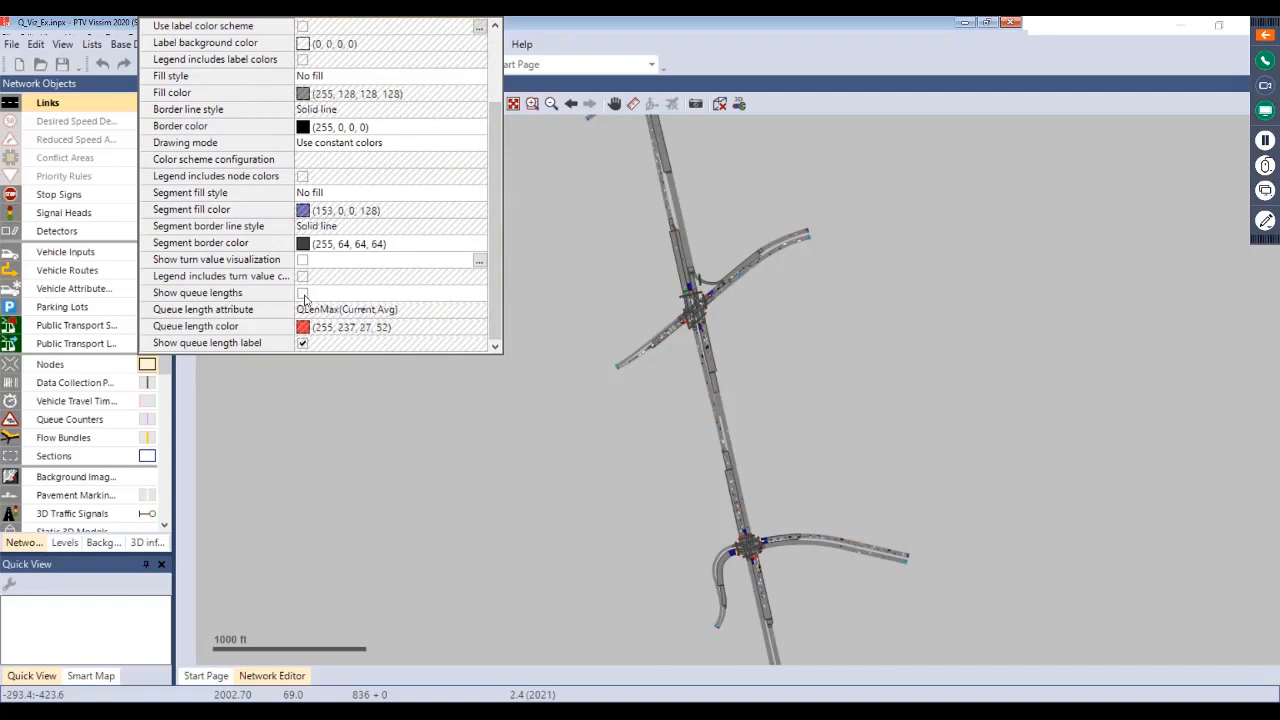
- Switch on queue length bars and labels on links with constant colours
left_click(302, 292)
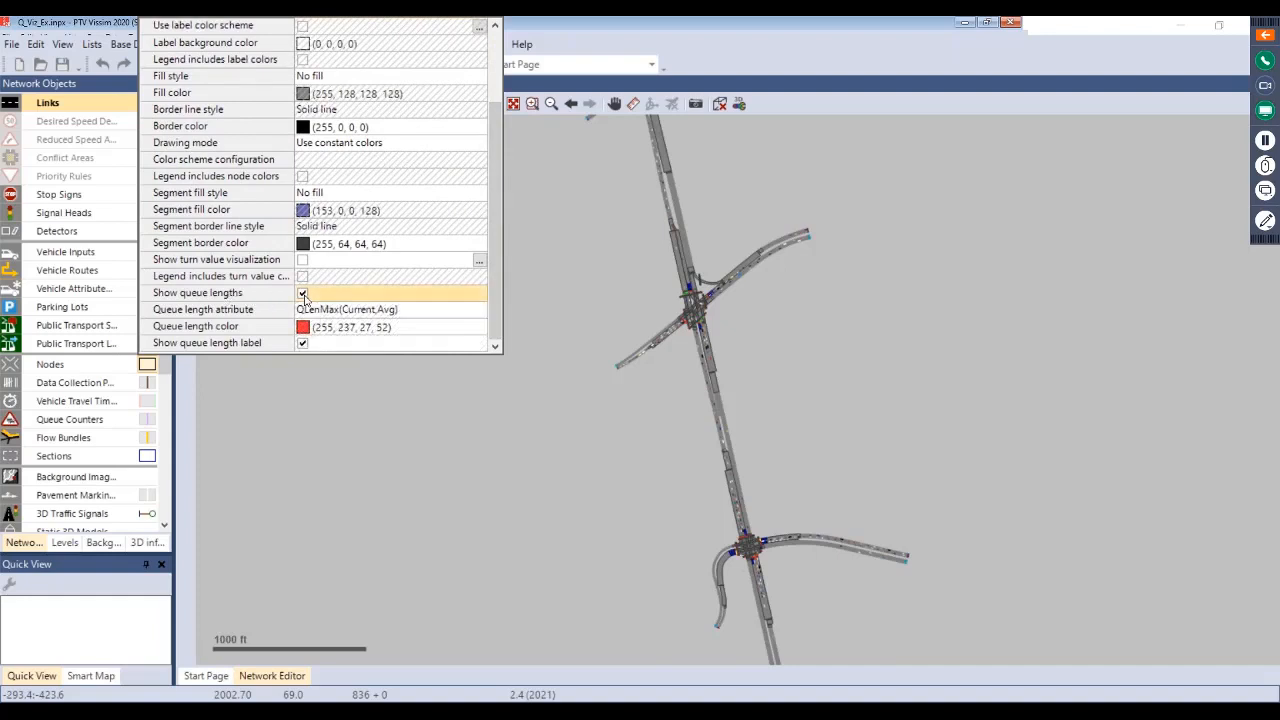
left_click(302, 292)
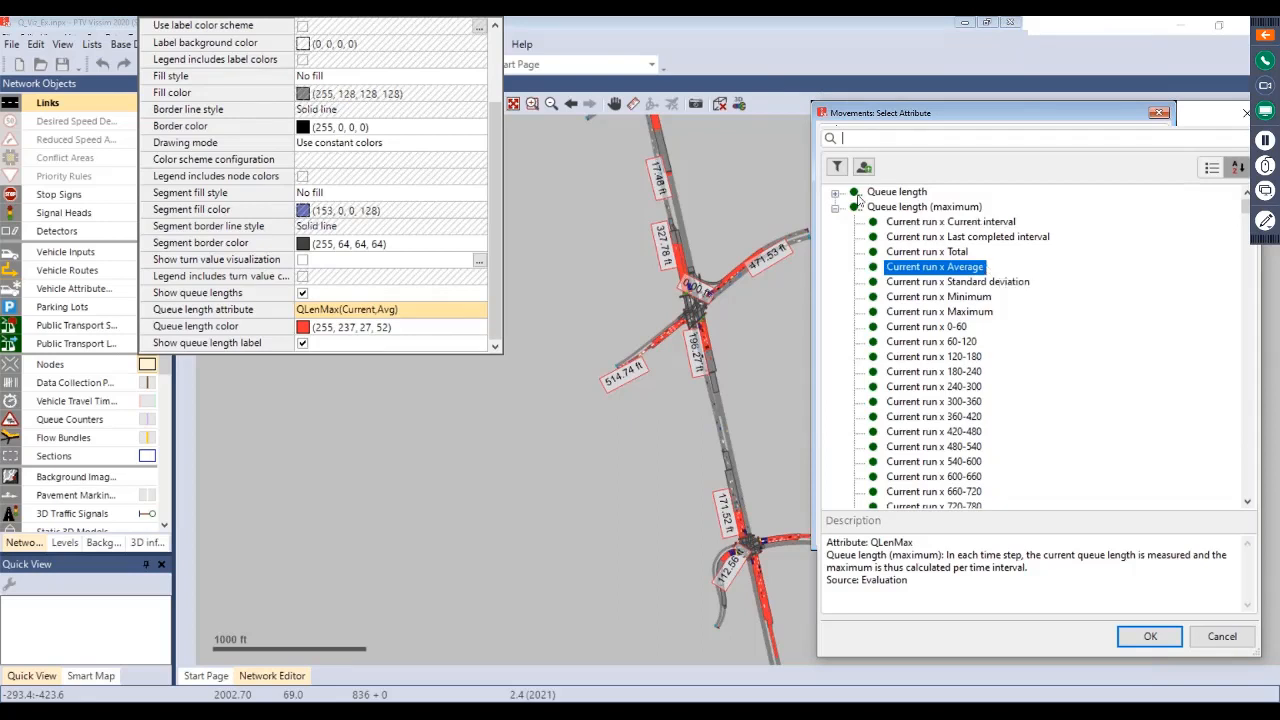
- Collapse the maximum queue length options and expand the average ones showing 1 x Average
left_click(836, 206)
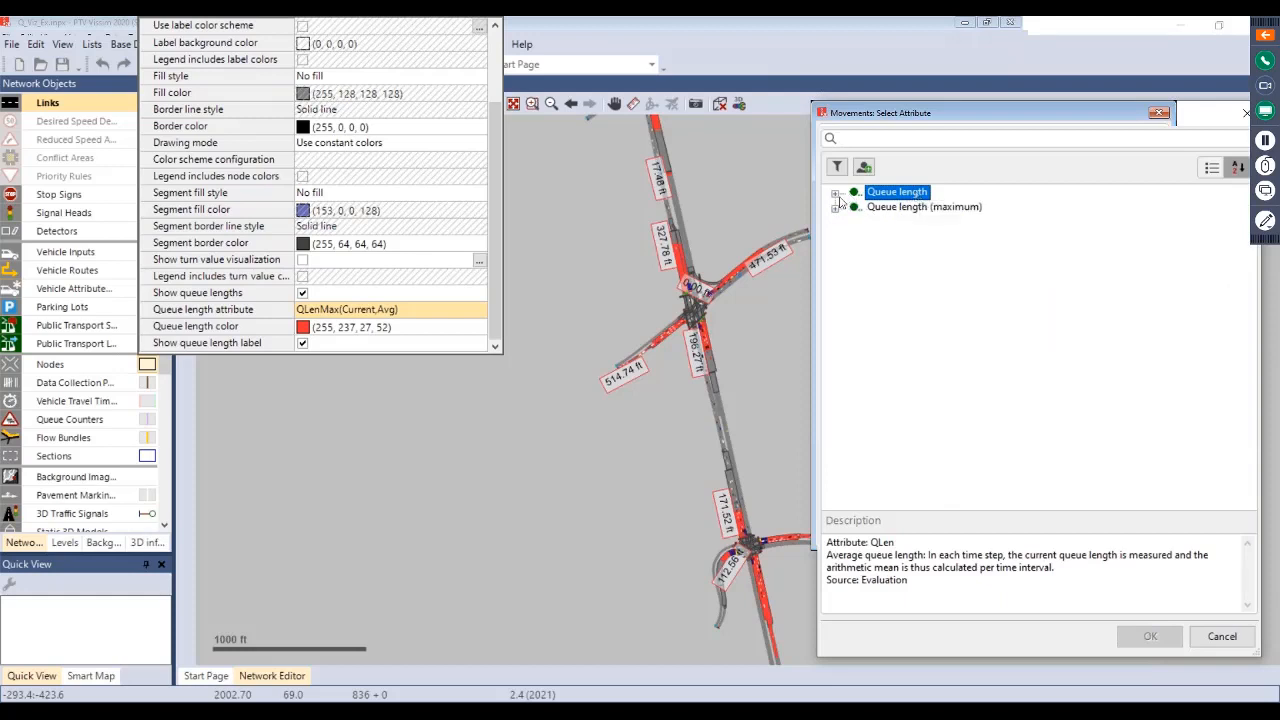
left_click(838, 206)
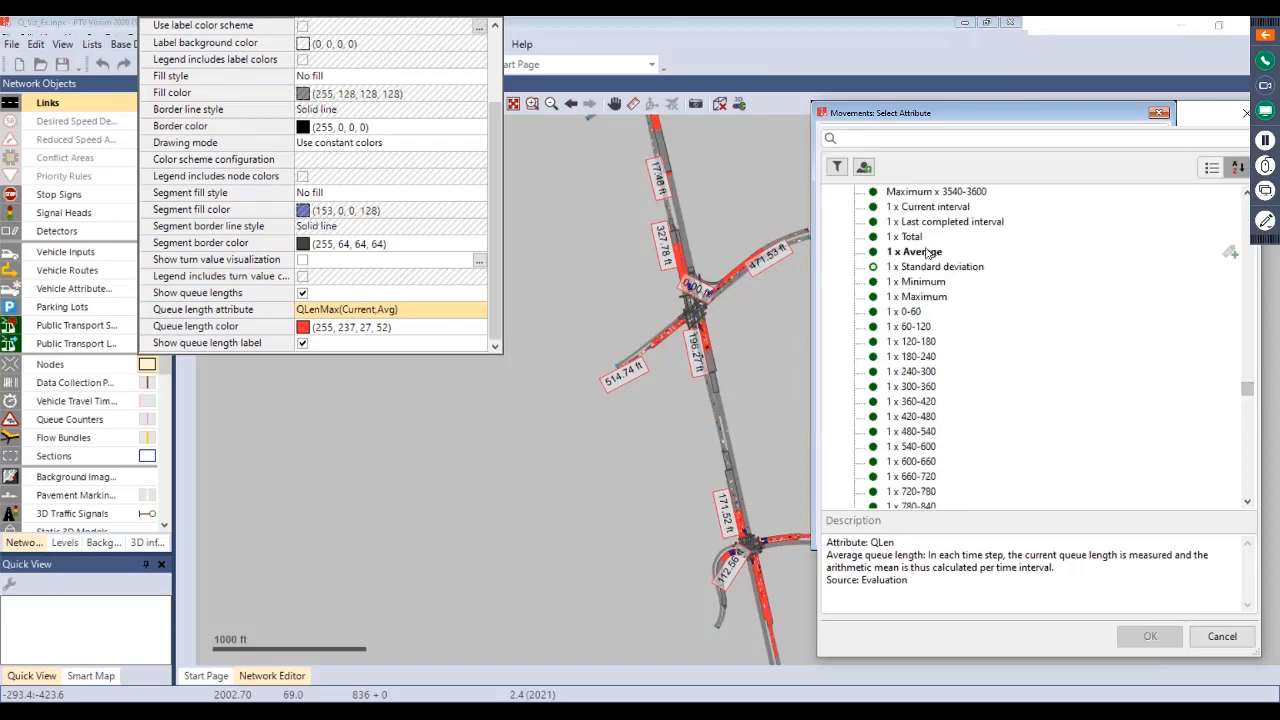
mouse_move(958, 264)
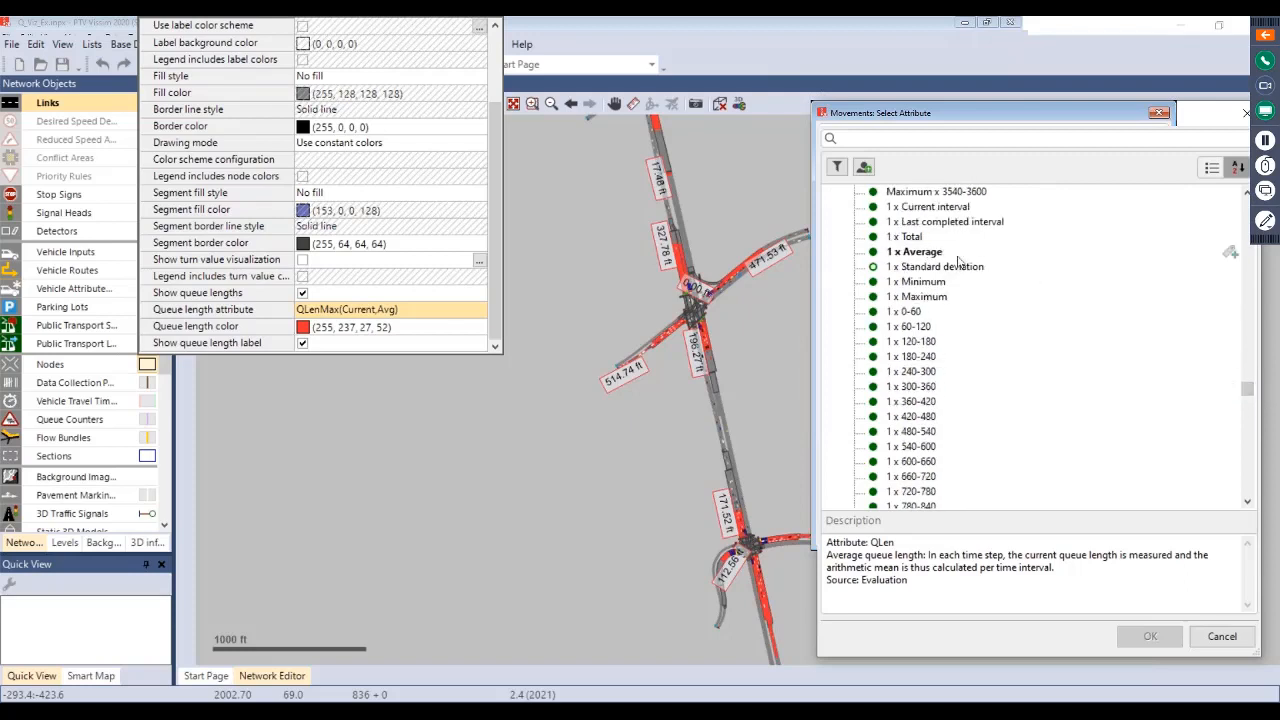
left_click(912, 400)
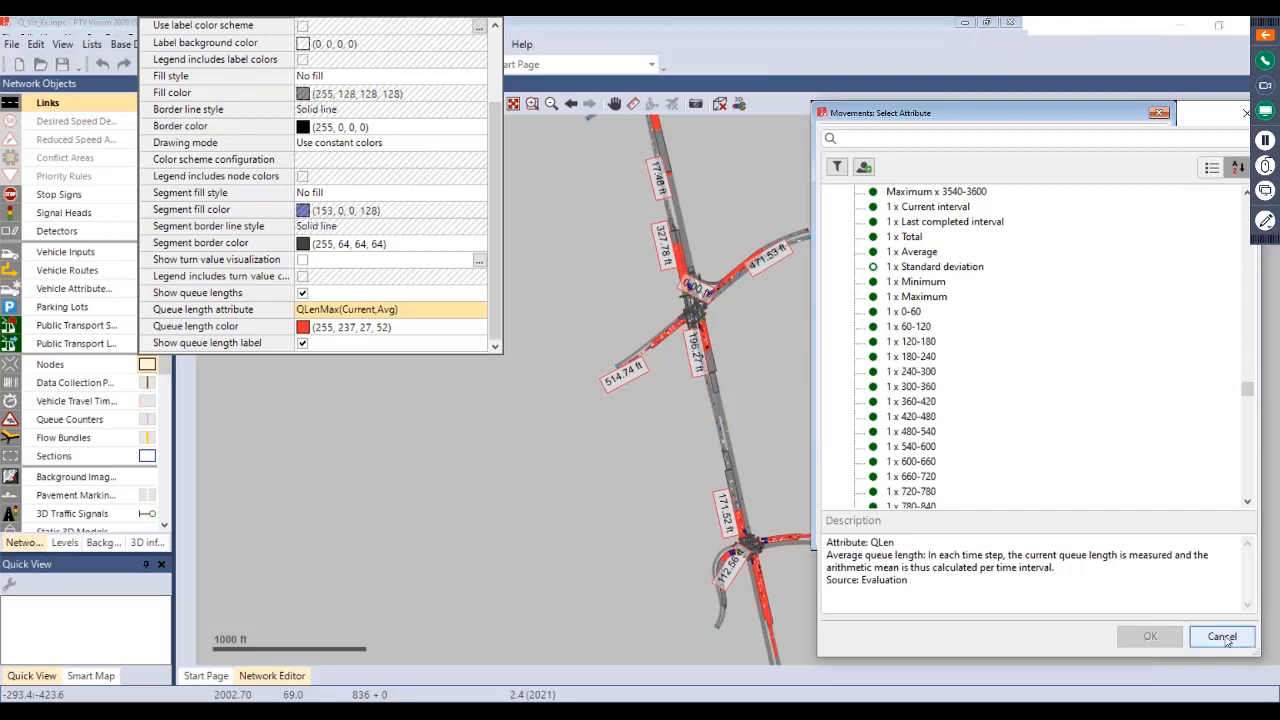
- Cancel the Select Attribute dialog, leaving labelled red queue bars on the approaches
left_click(1224, 636)
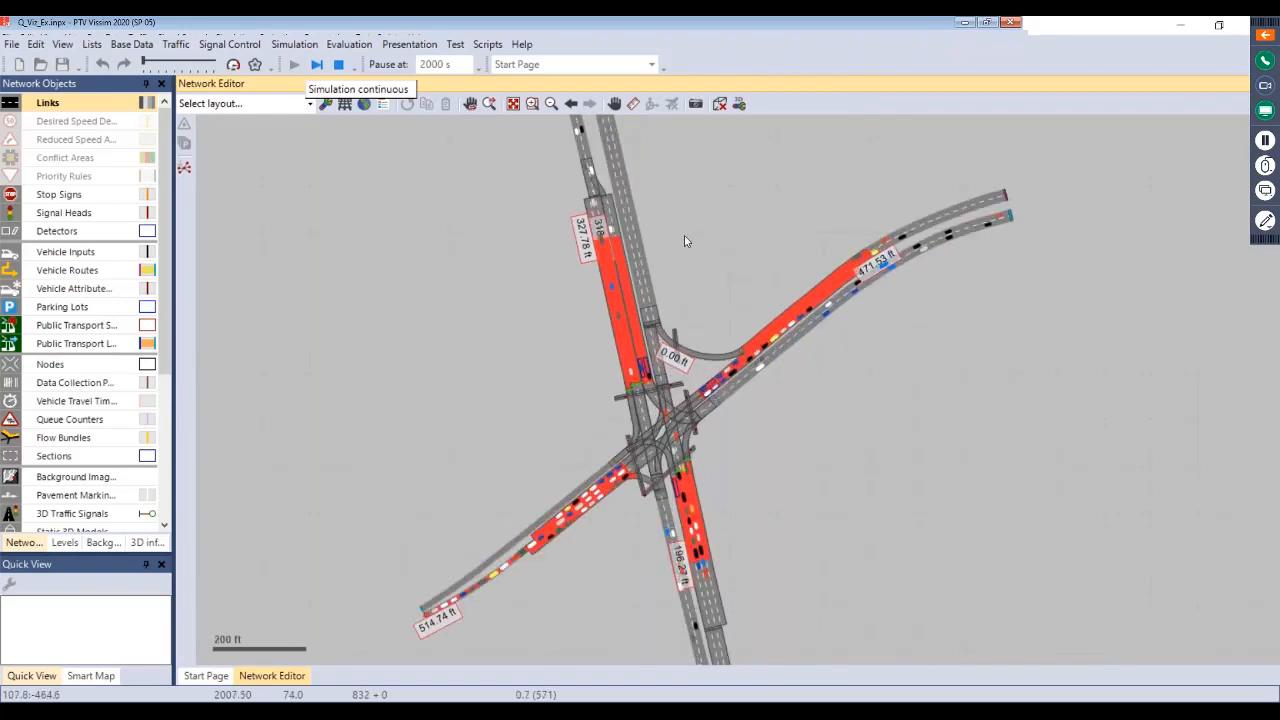
mouse_move(724, 244)
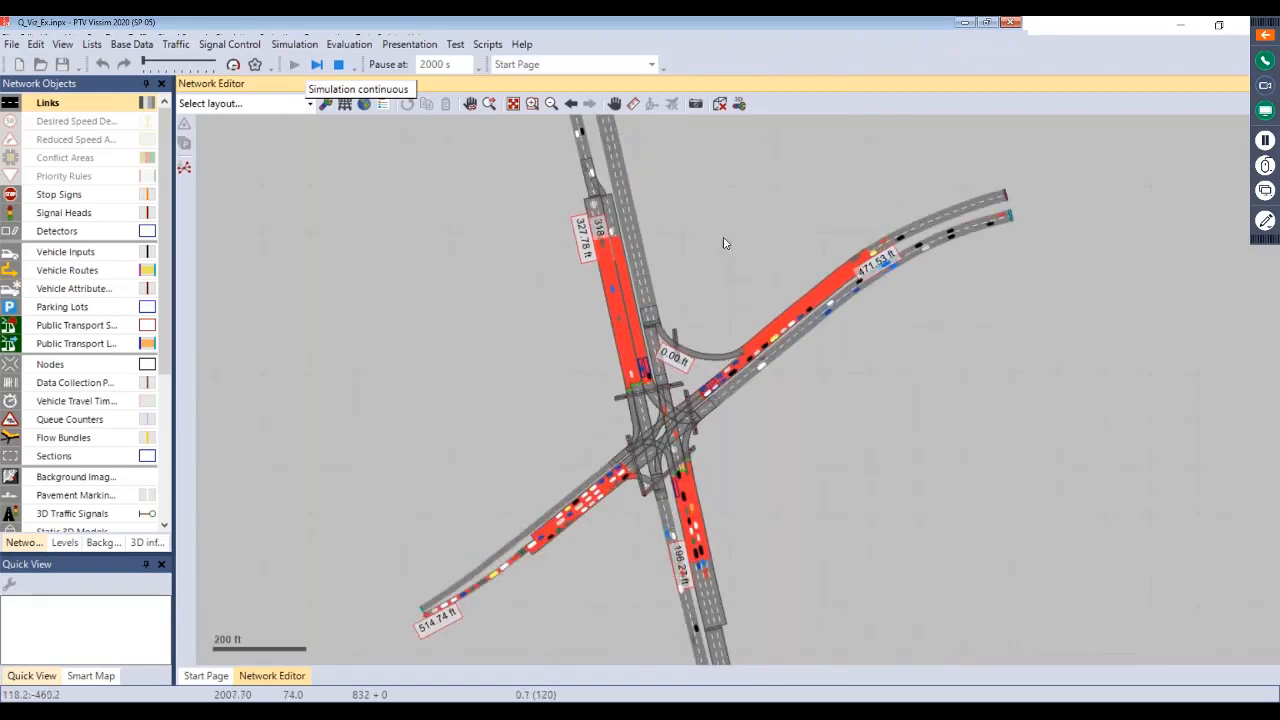